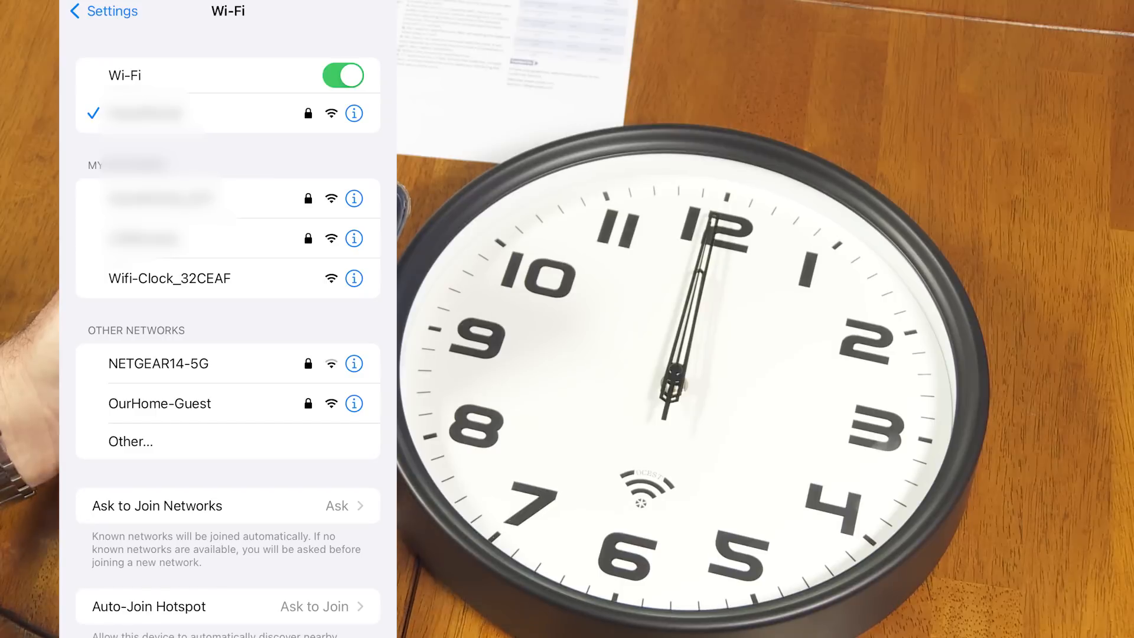
Step: Join the Wifi-Clock_32CEAF network and bring up its captive Log In setup page
{"action": "left_click", "coordinate": [170, 278]}
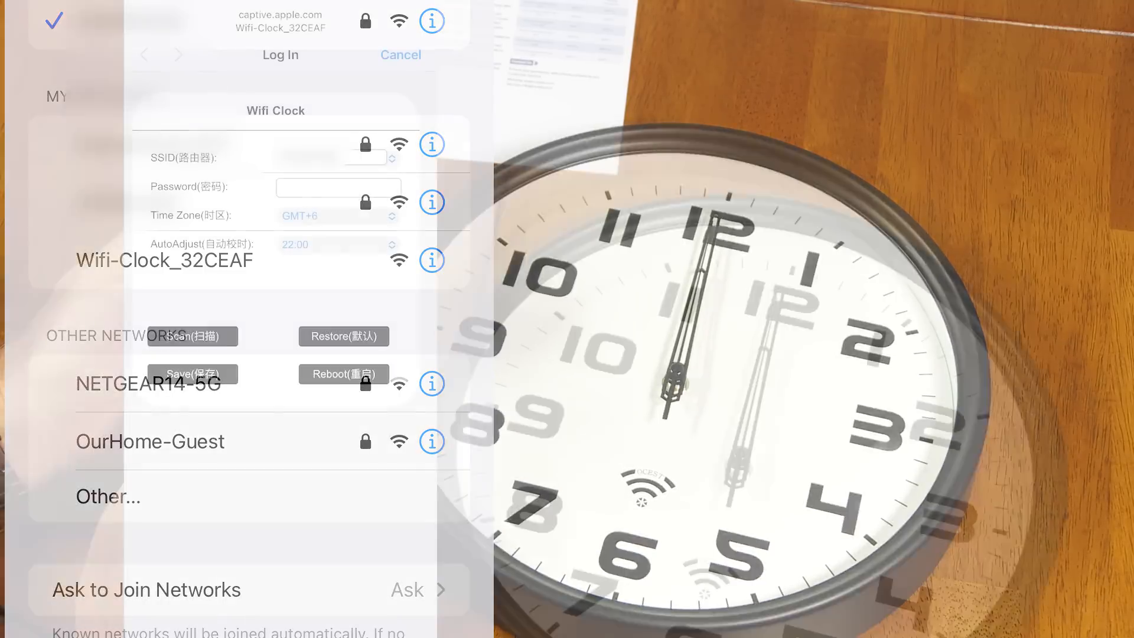